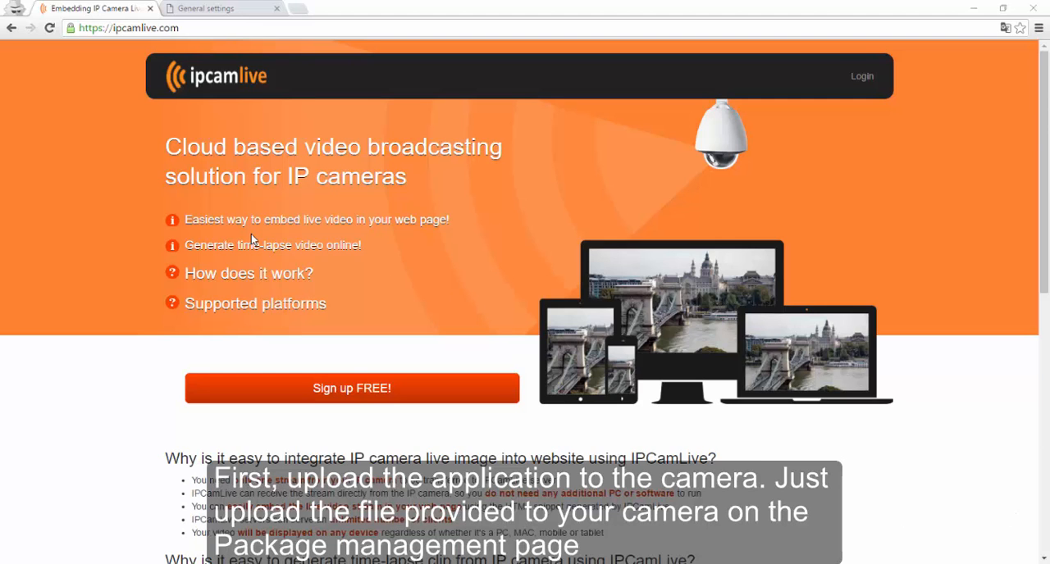
Switch to the VIVOTEK camera's General settings tab and expand Applications in the sidebar.
left_click(210, 9)
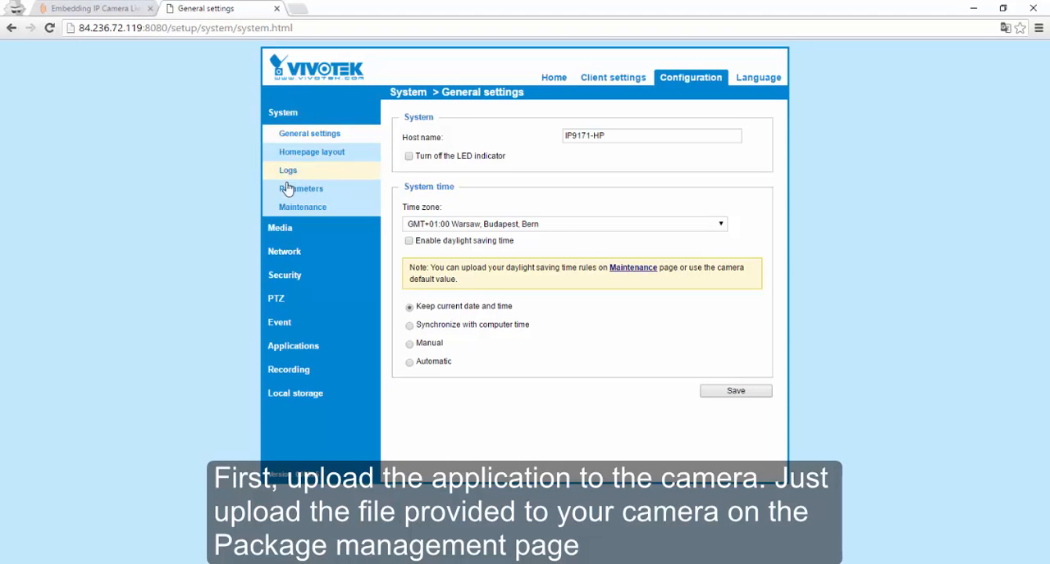
left_click(293, 345)
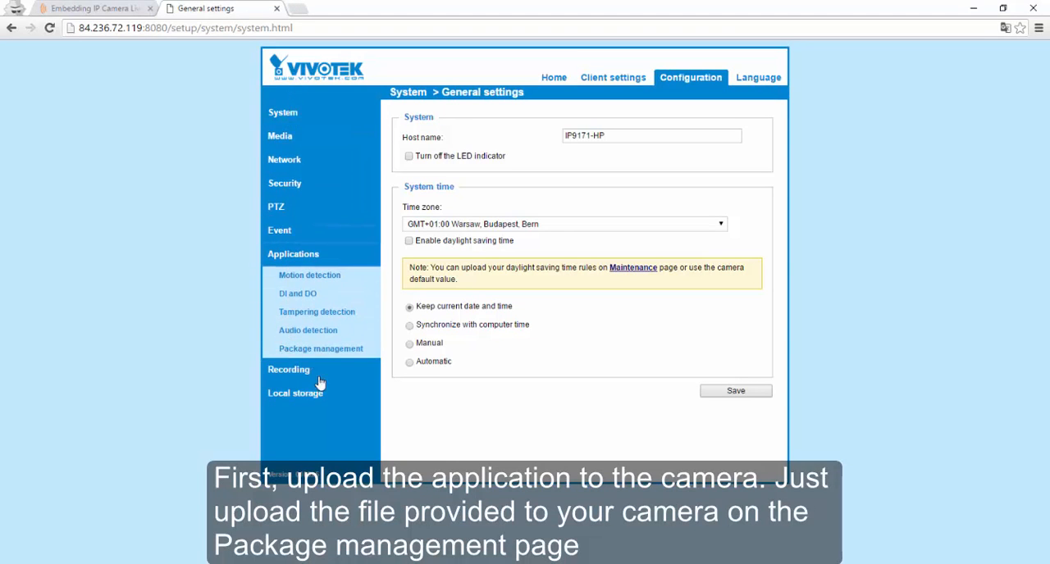
Open Package management and then the Web Streaming package page.
left_click(320, 348)
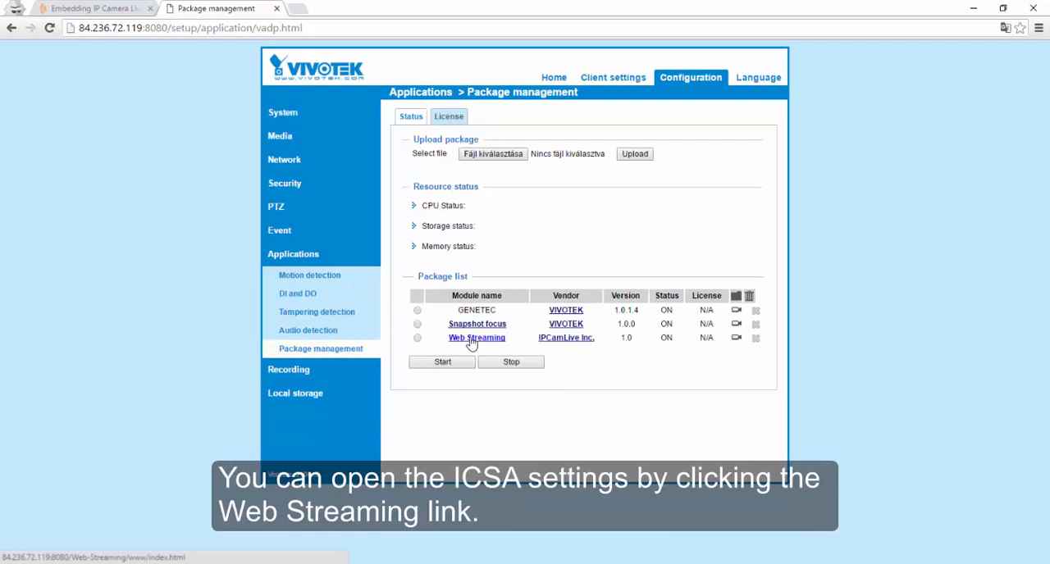
mouse_move(476, 338)
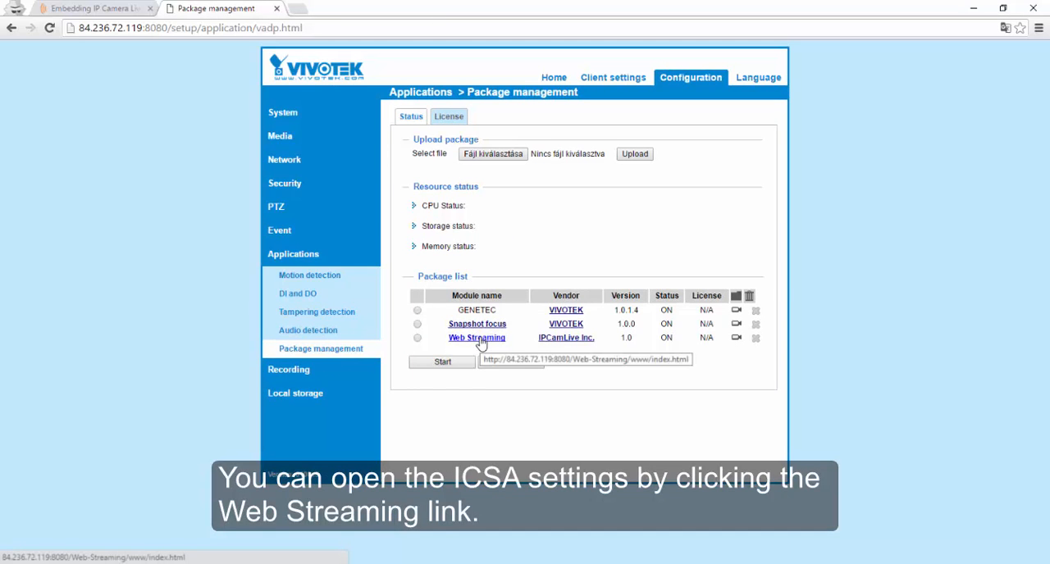
left_click(477, 338)
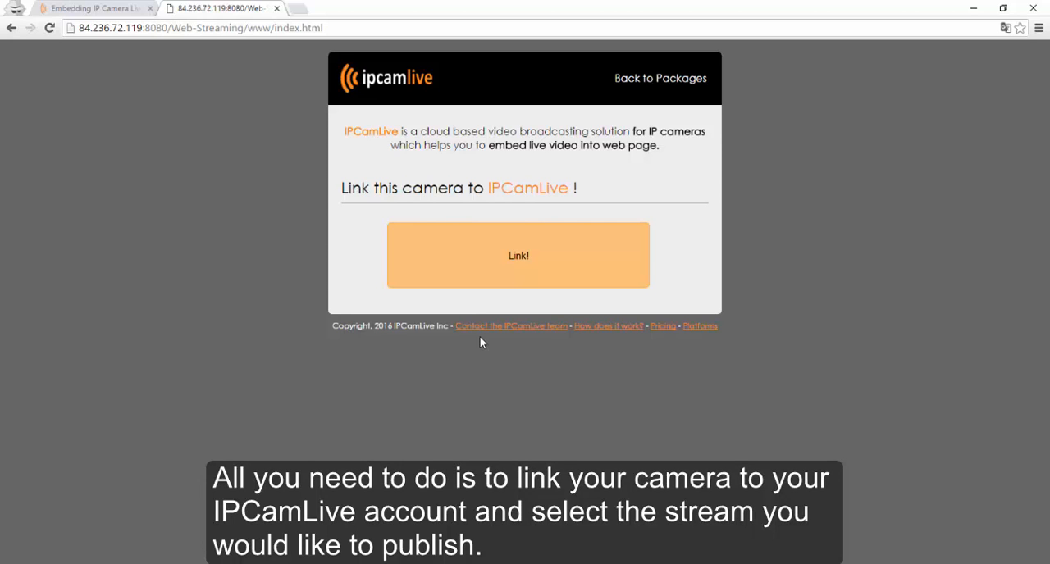
mouse_move(587, 375)
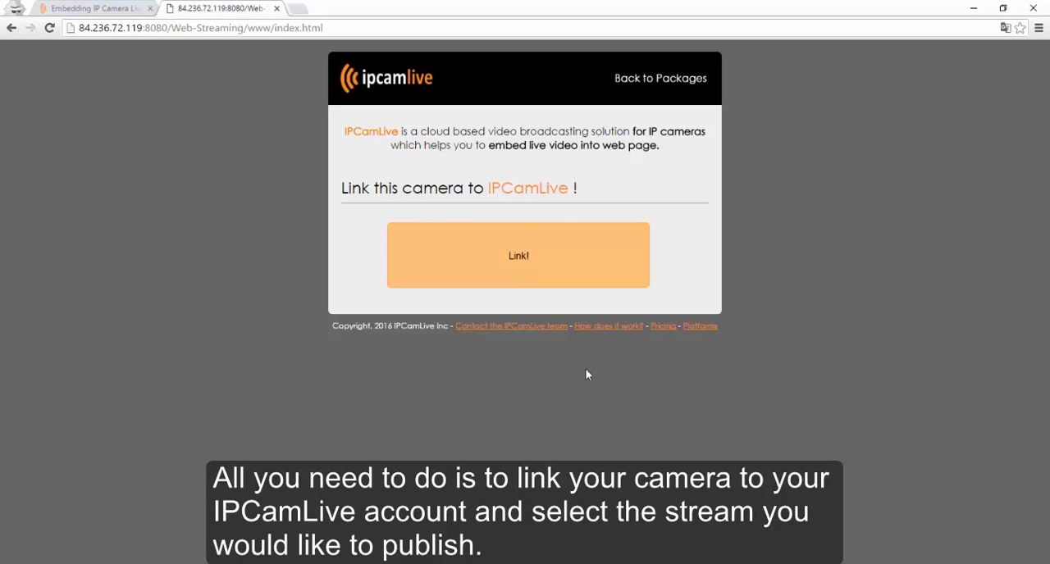
Start linking and sign in to IPCamLive as 'peterkiss'.
left_click(518, 255)
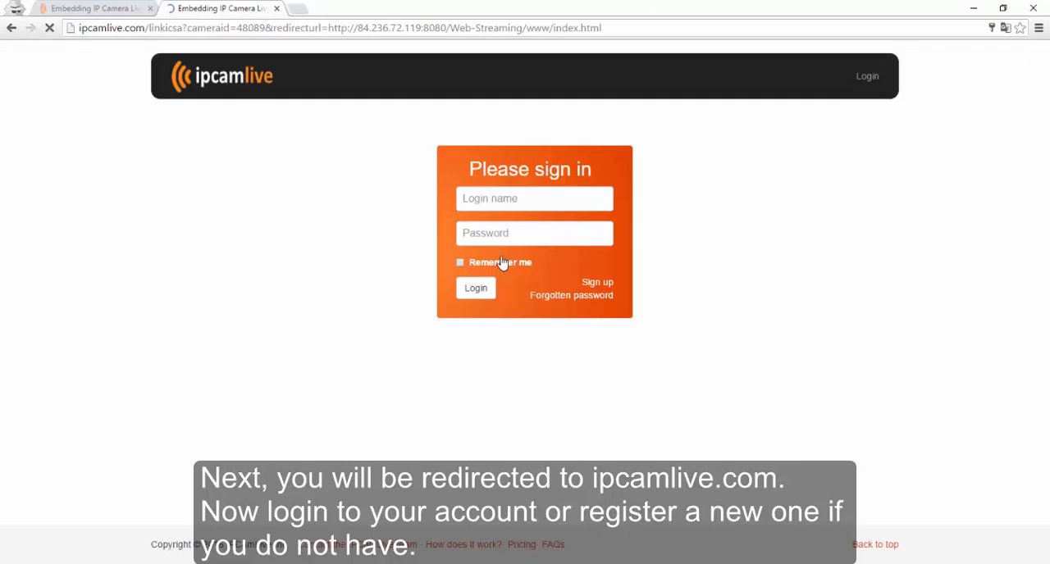
left_click(534, 199)
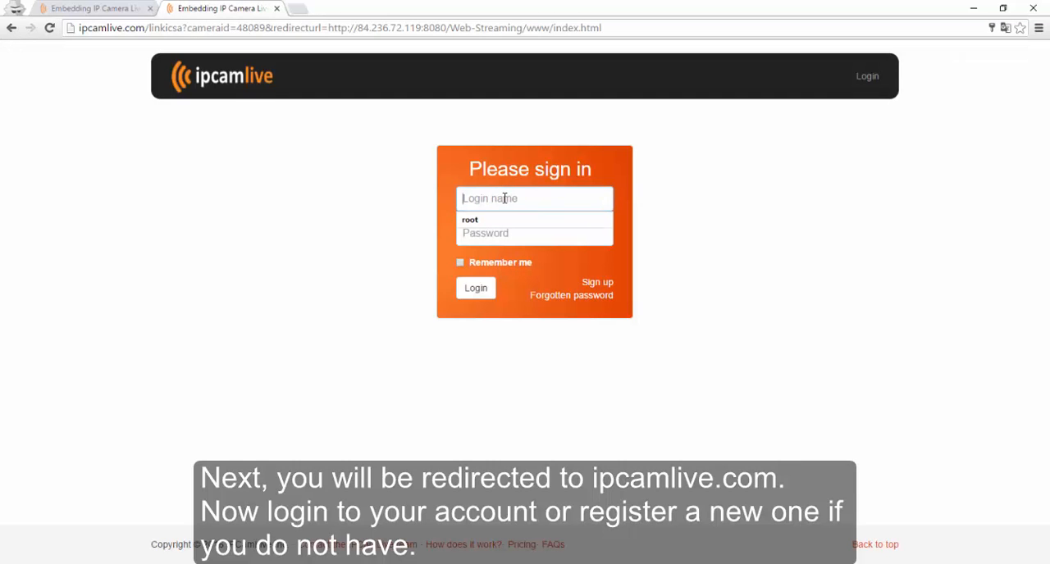
type("peterkiss")
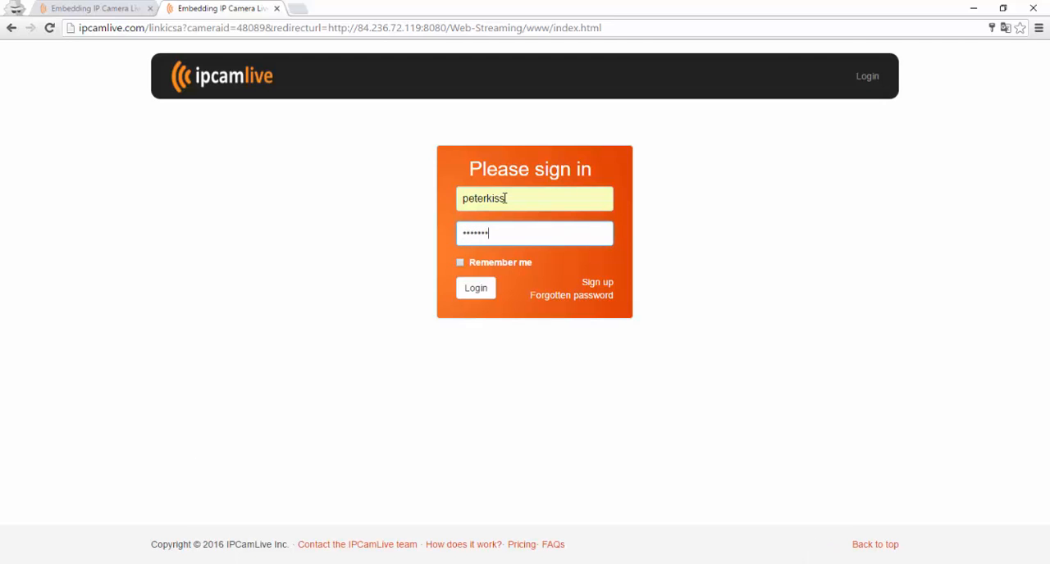
left_click(476, 288)
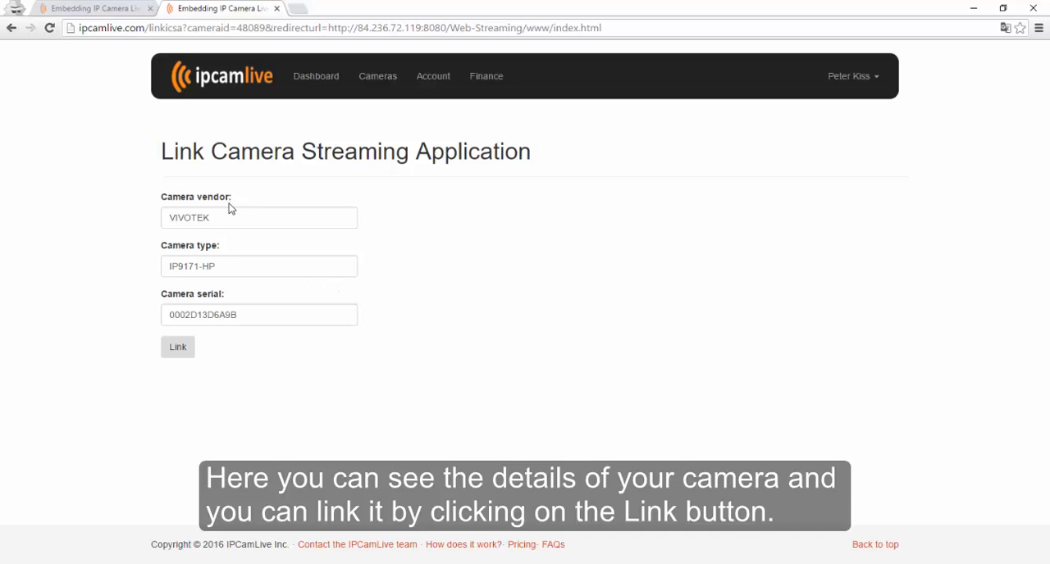
mouse_move(169, 323)
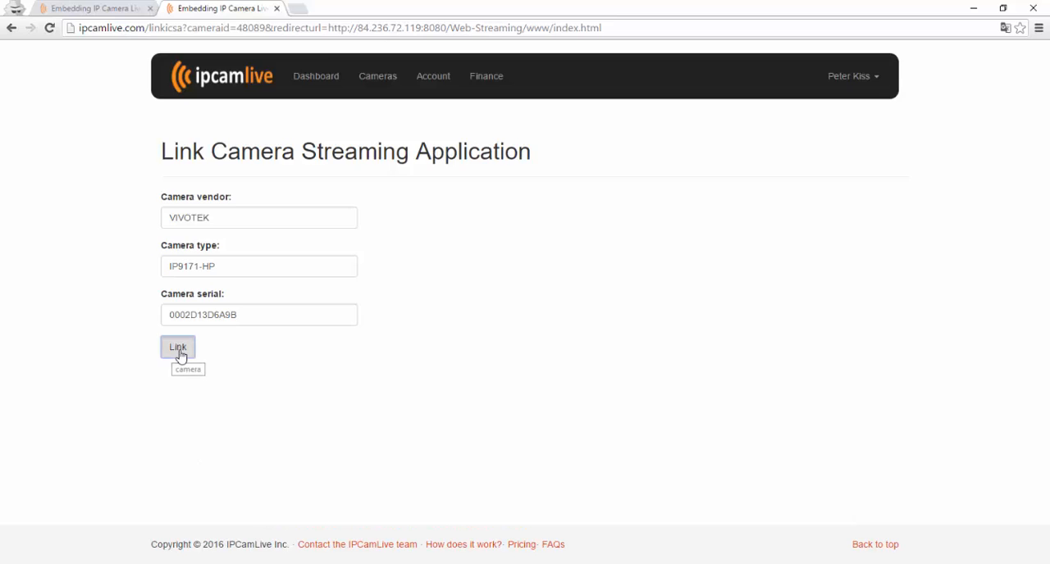
Link the VIVOTEK IP9171-HP camera to the IPCamLive account.
left_click(177, 347)
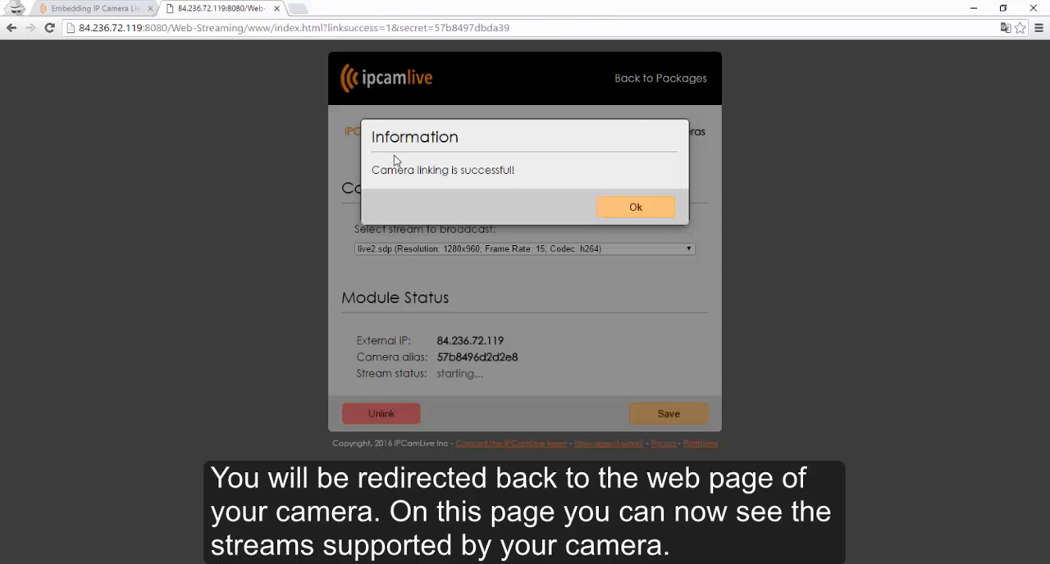
Dismiss the success message, save live2.sdp as the broadcast stream, and return to Packages.
left_click(635, 207)
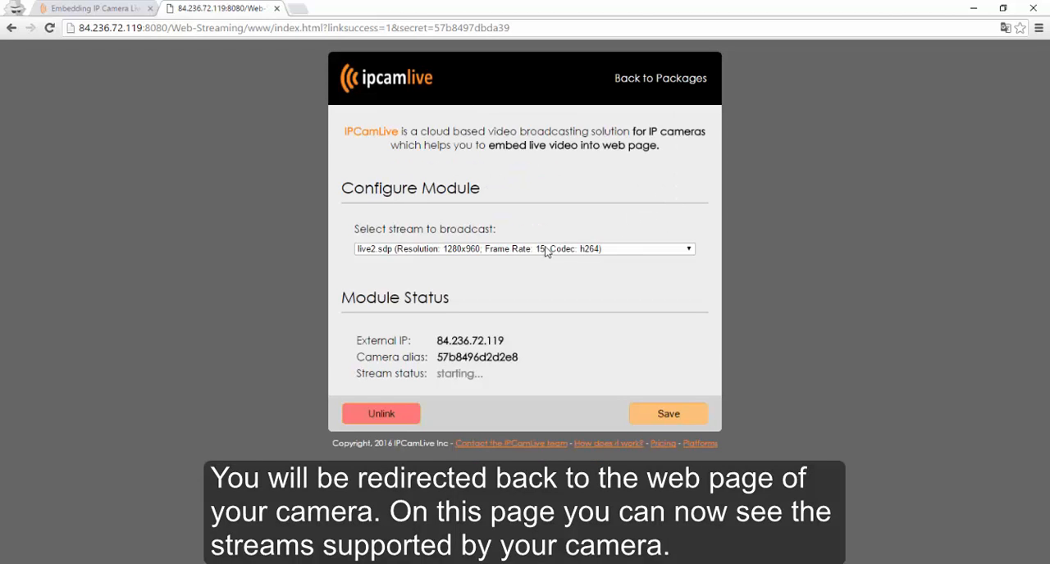
left_click(687, 249)
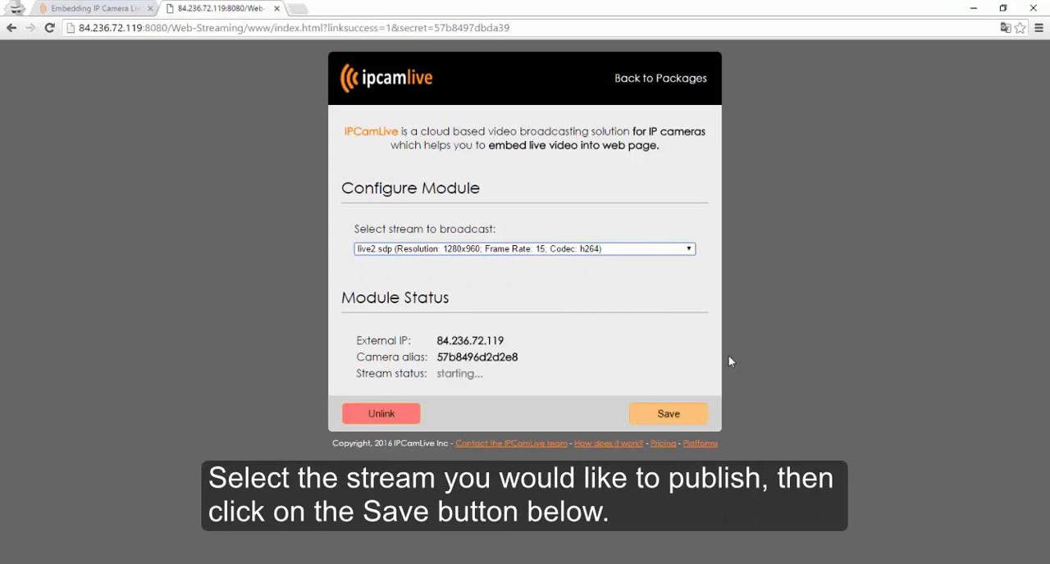
left_click(668, 414)
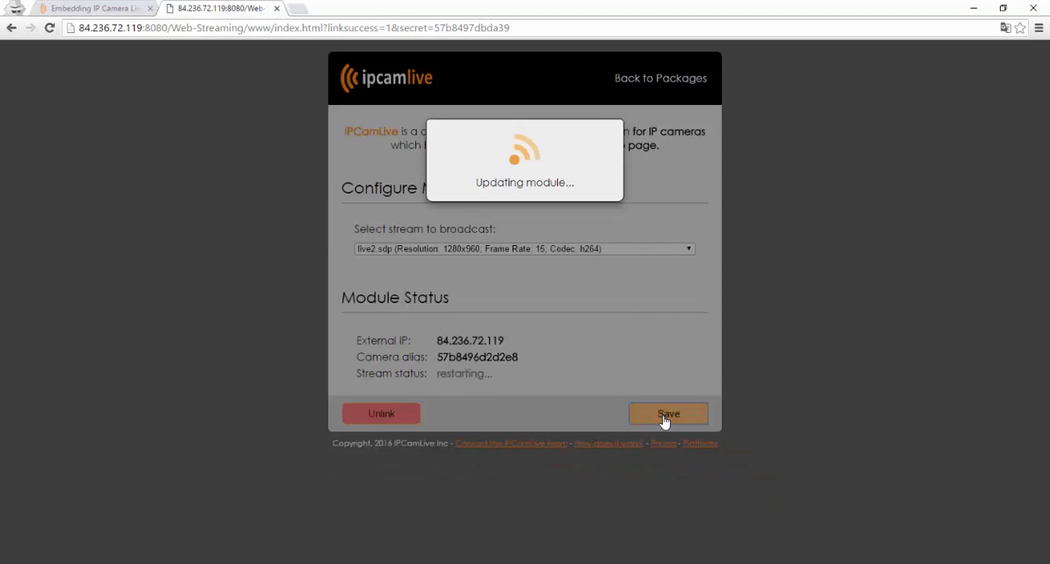
left_click(668, 413)
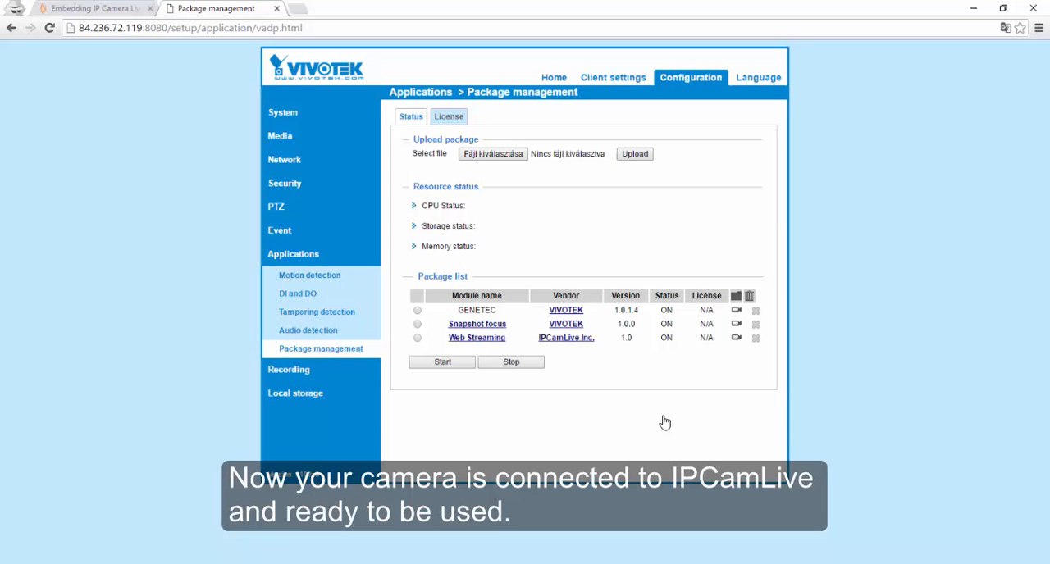
Switch to the Embedding IP Camera Live tab showing the IPCamLive dashboard.
left_click(94, 8)
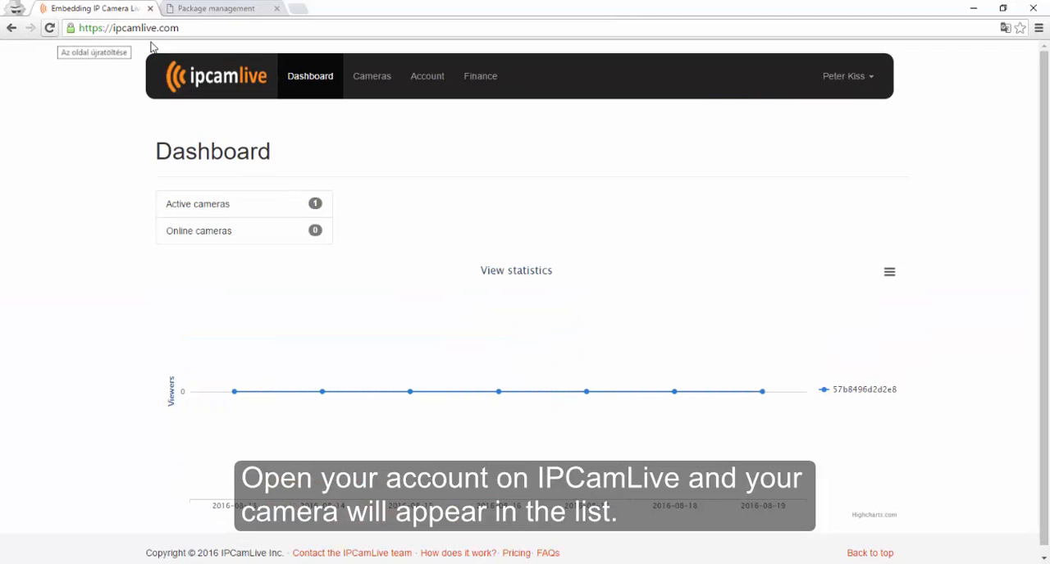
Reload the dashboard, list Cameras, and open the linked VIVOTEK camera's live video page.
left_click(371, 76)
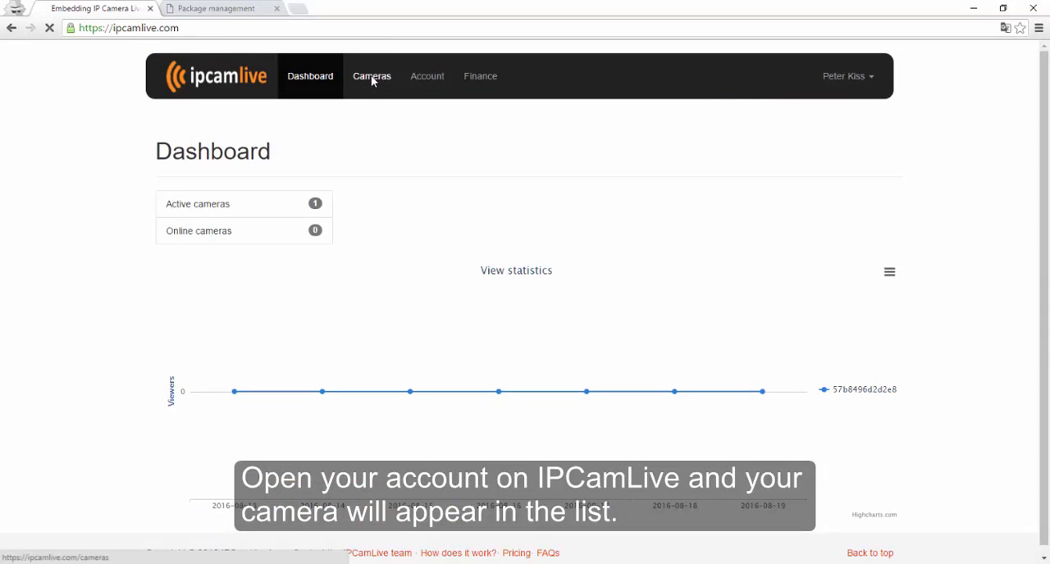
left_click(372, 75)
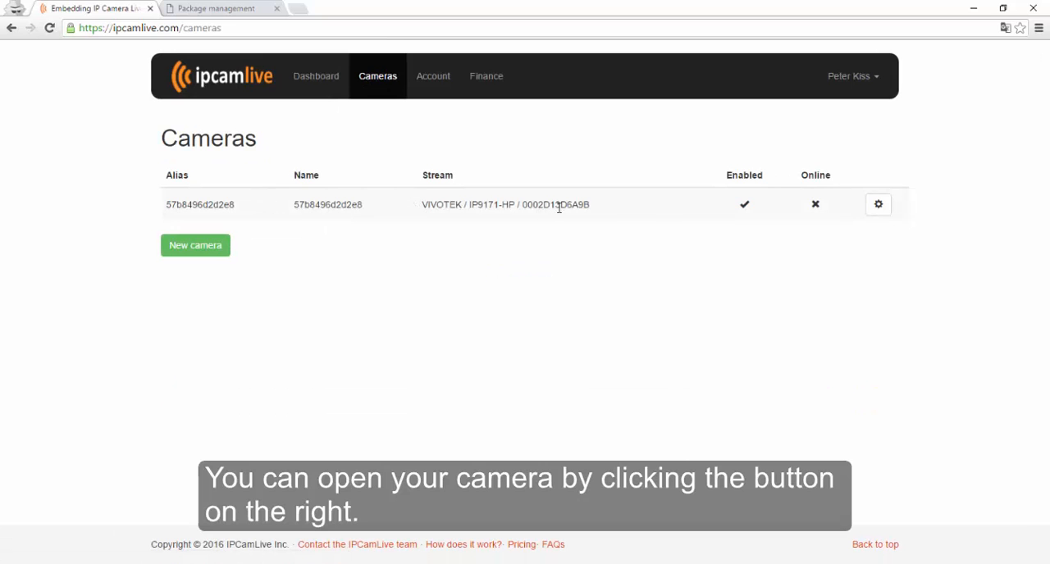
left_click(877, 204)
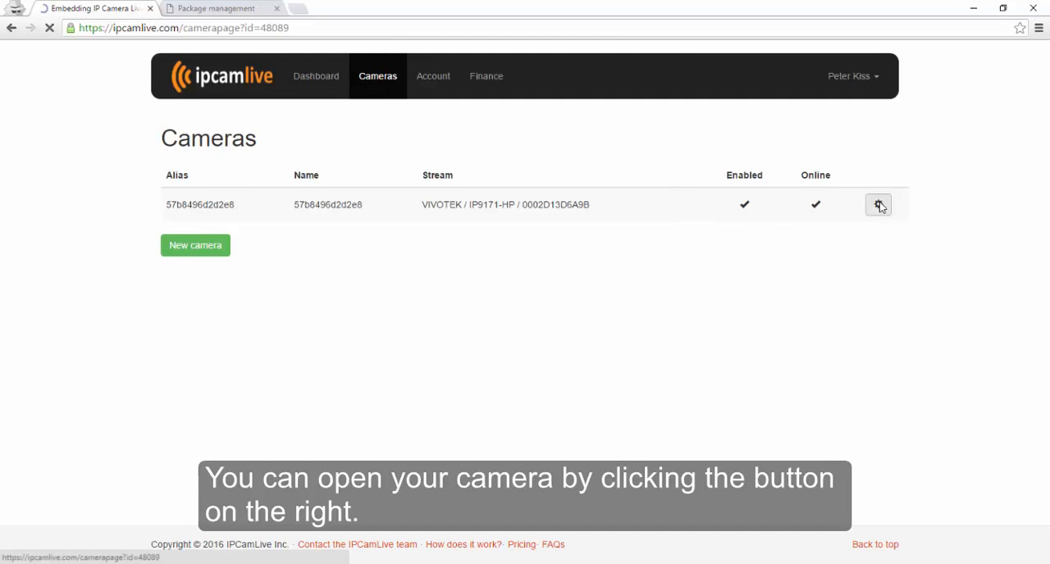
left_click(878, 204)
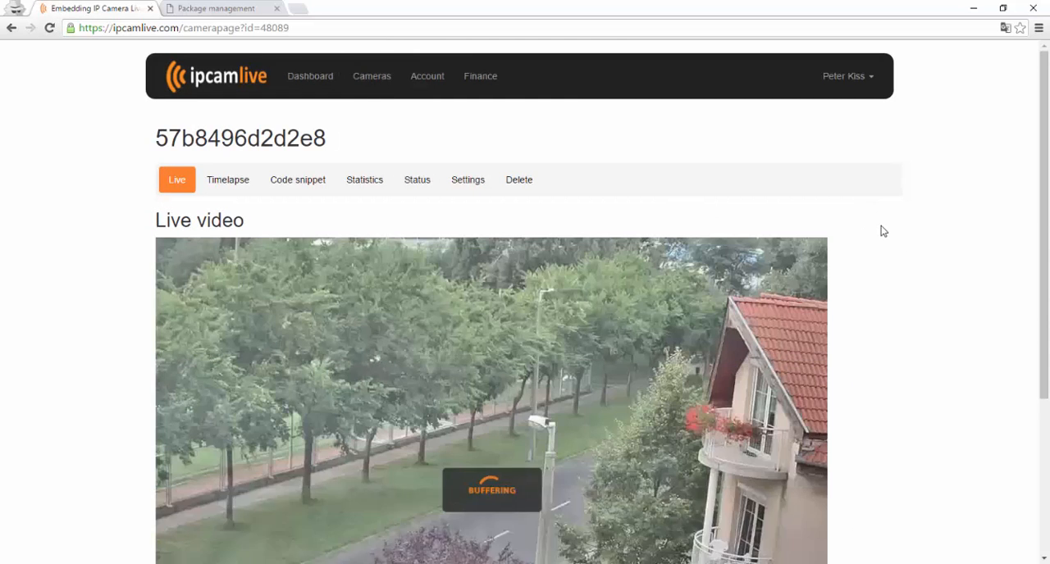
scroll("down", 3)
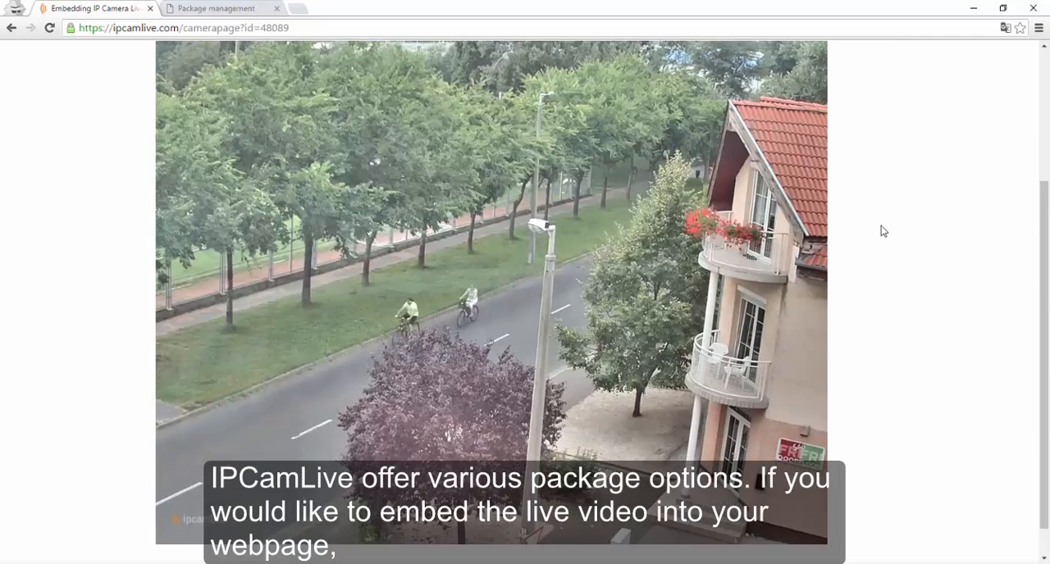
scroll("up", 3)
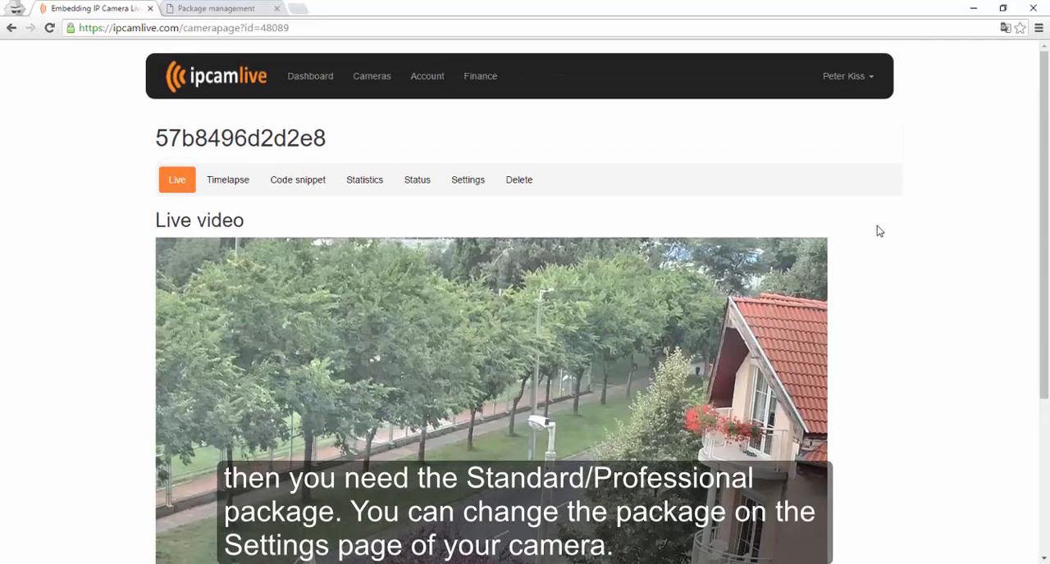
Set the camera's Service type to Standard in Settings and update it.
left_click(467, 180)
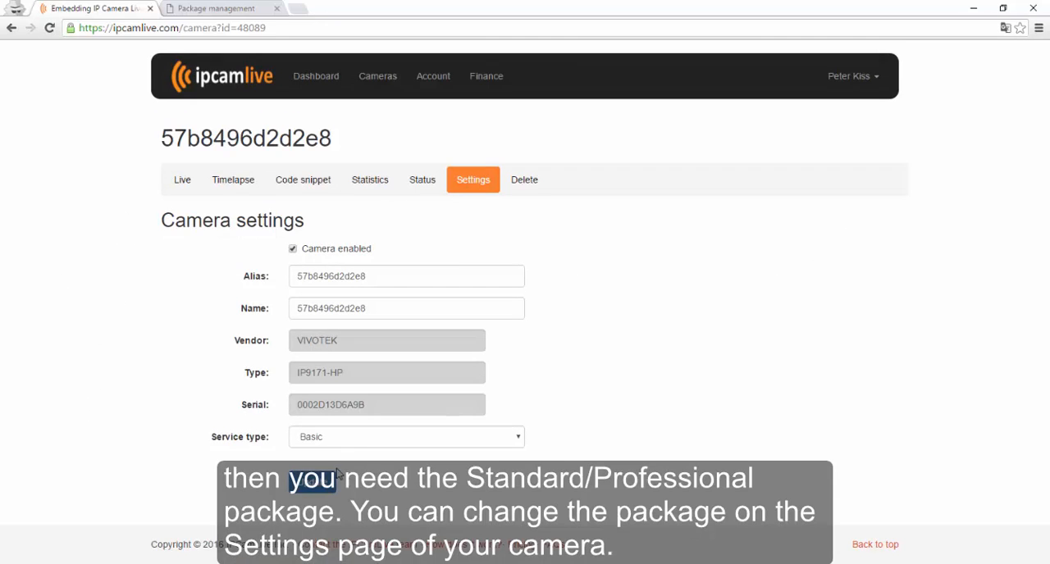
left_click(405, 436)
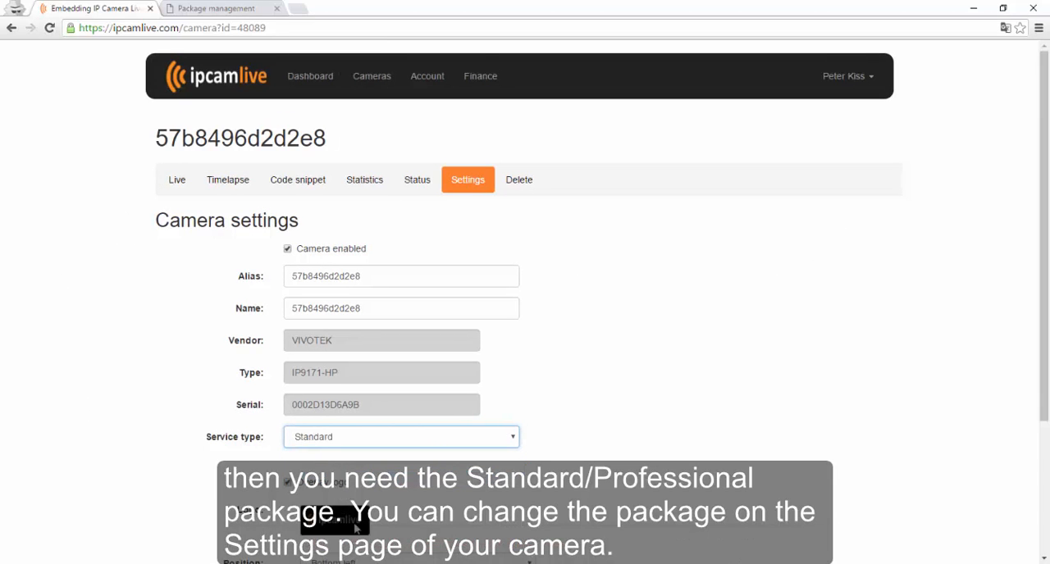
scroll("down", 3)
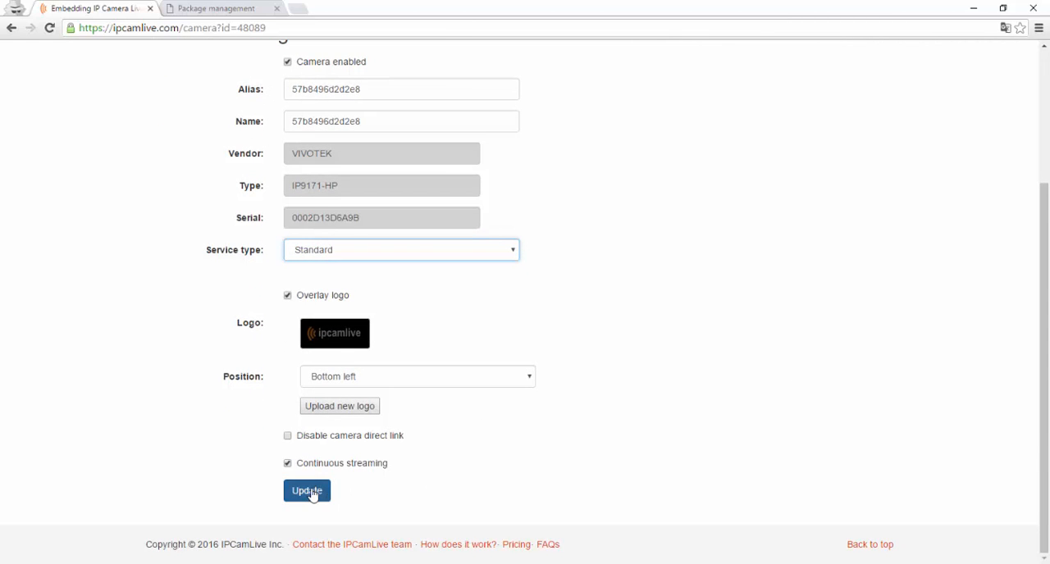
left_click(306, 491)
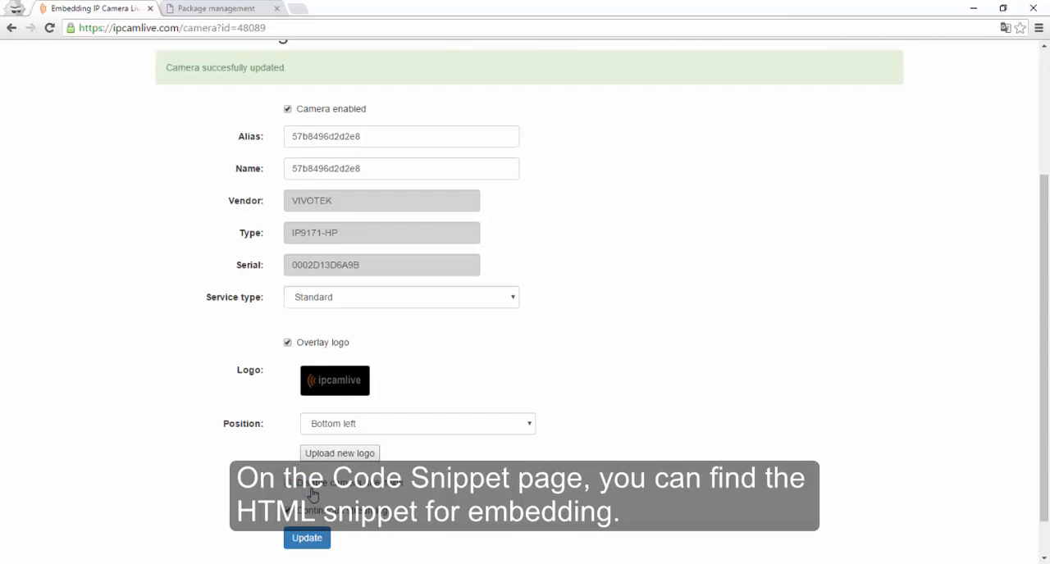
scroll("up", 3)
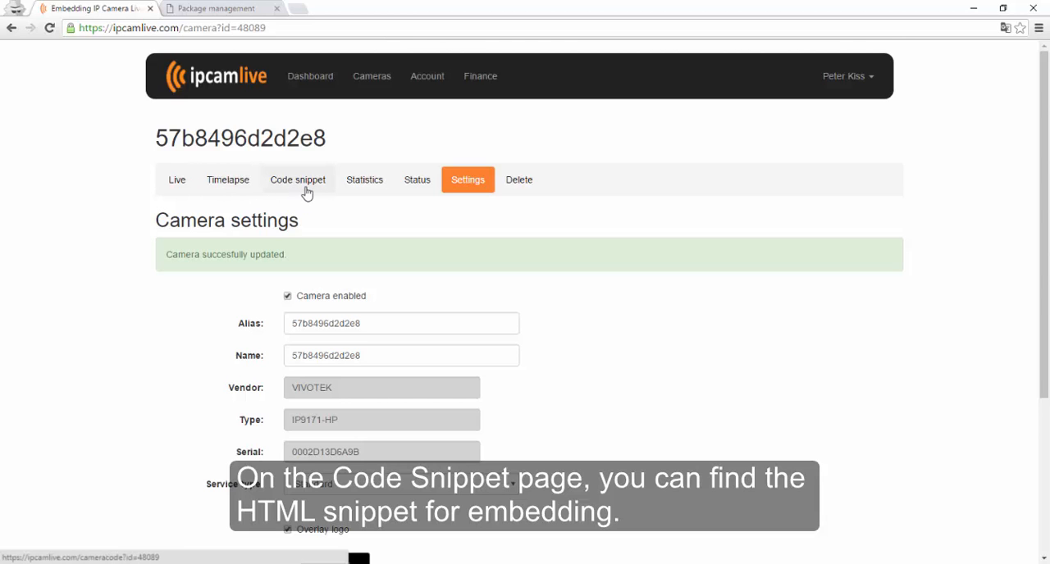
Show the Code snippet tab with the camera's share link and iframe embed code.
left_click(297, 180)
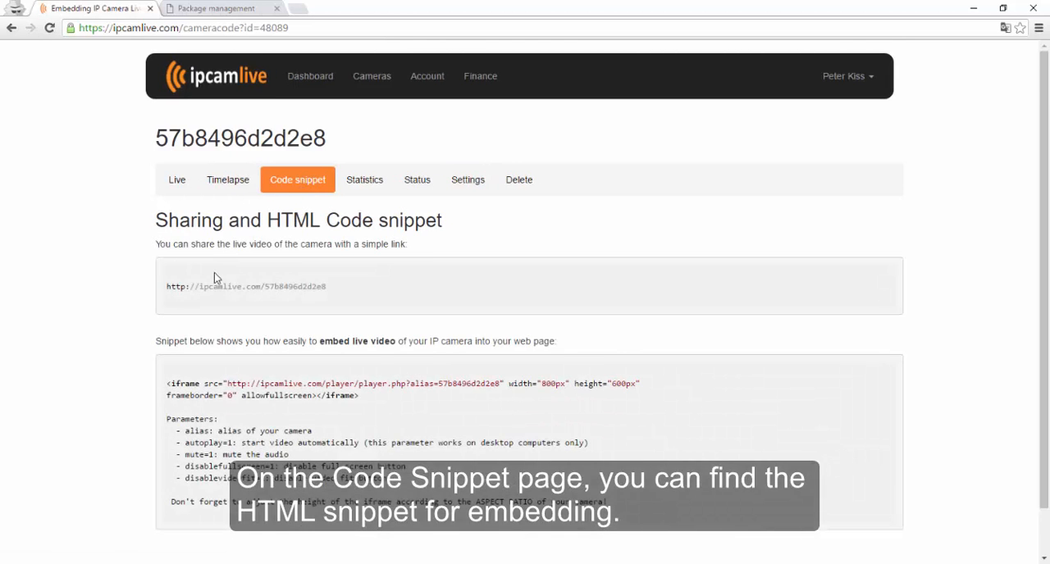
scroll("down", 3)
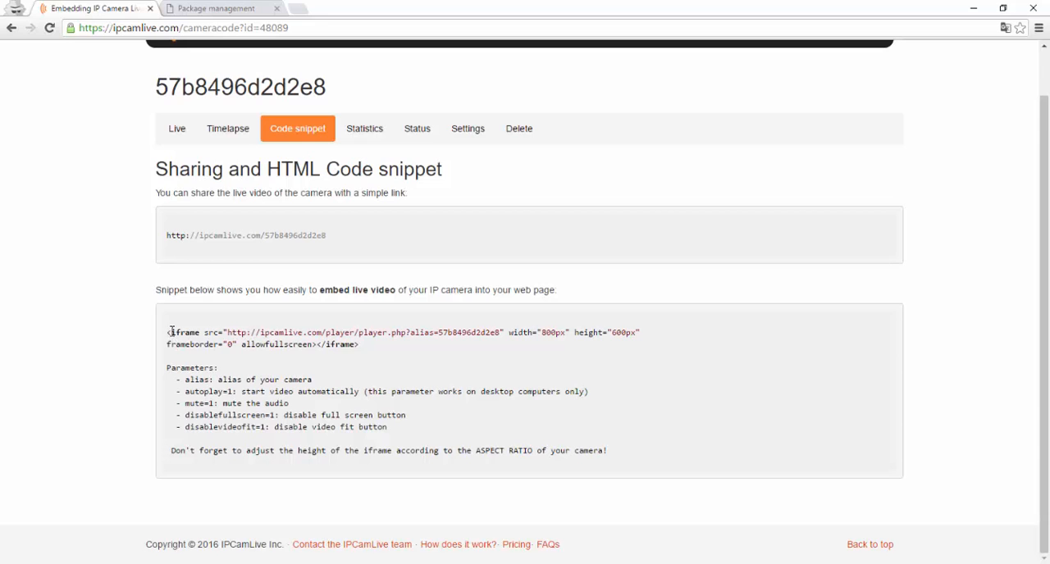